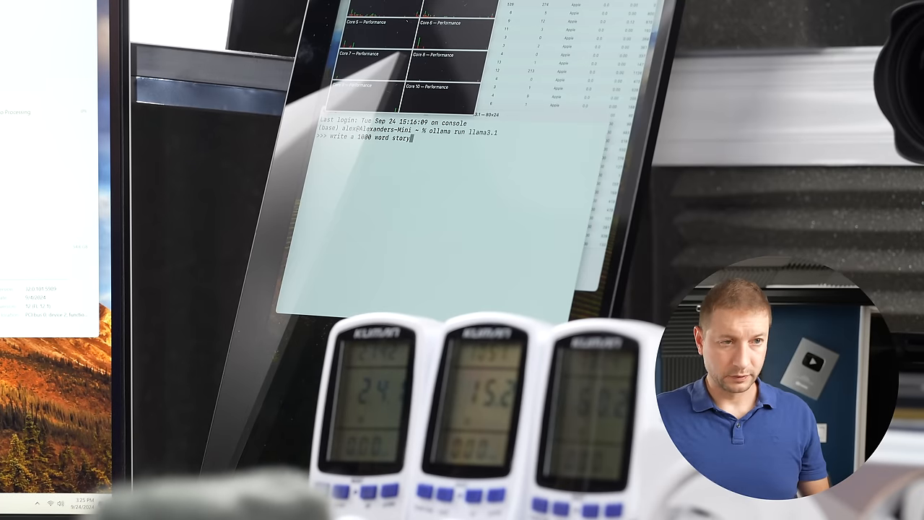
- Submit the 'write a 1000 word story' prompt to Llama 3.1 in Ollama
key(enter)
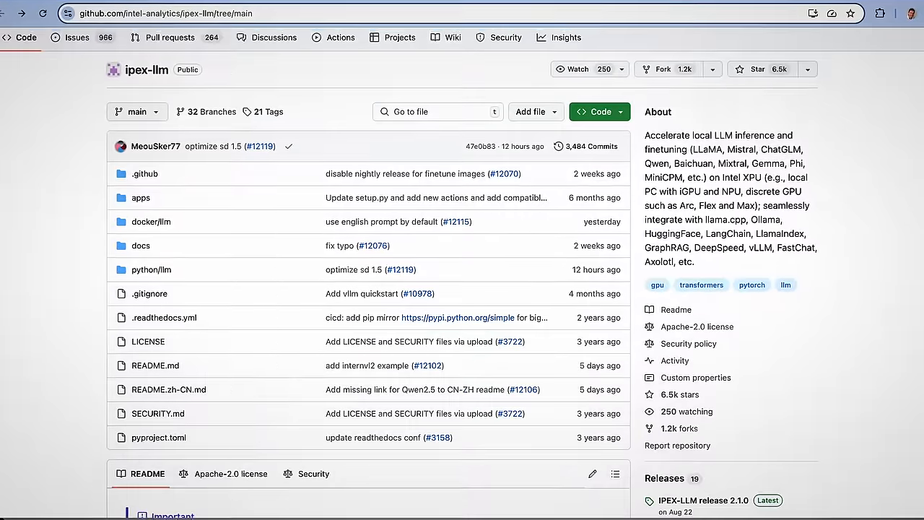
- Scroll down the intel-analytics/ipex-llm GitHub repository page
scroll(down, 3)
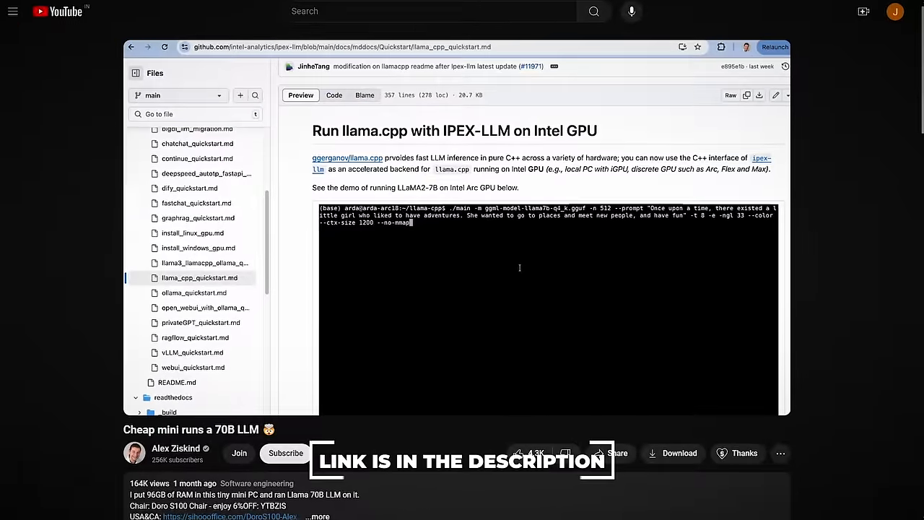
- Scroll the 'Cheap mini runs a 70B LLM' video page to the llama.cpp quickstart
scroll(down, 3)
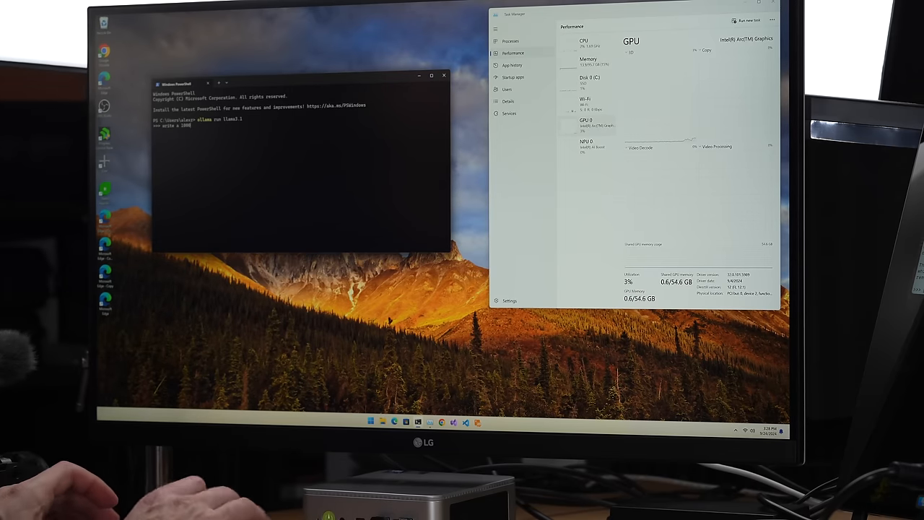
- Finish typing the 'write a 1000 word story' prompt in the llama3.1 session
text(word d)
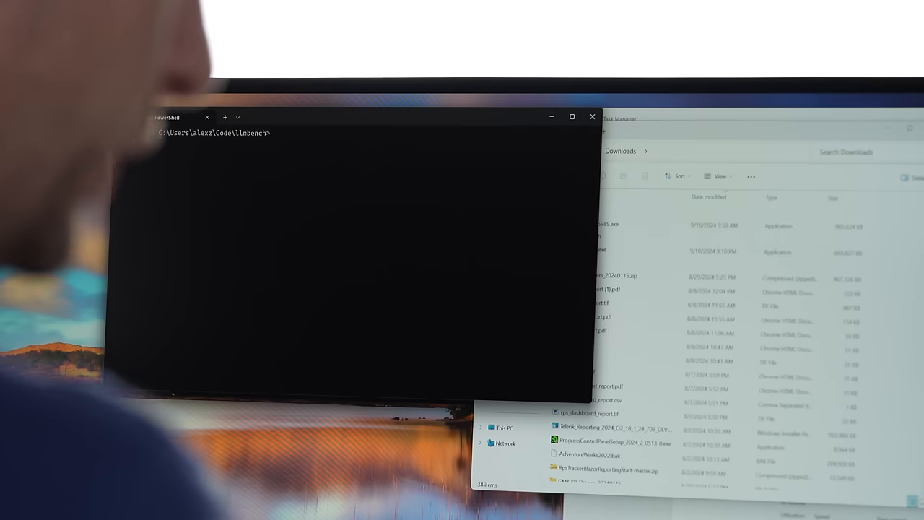
- Enter 'llm_benchmark run' at the llmbench prompt with .venv active
text(llm)
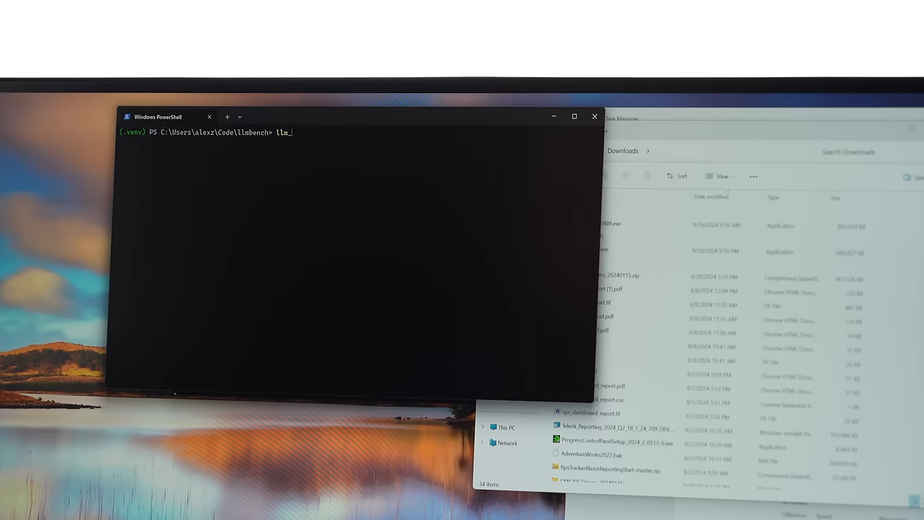
text(benchmark run)
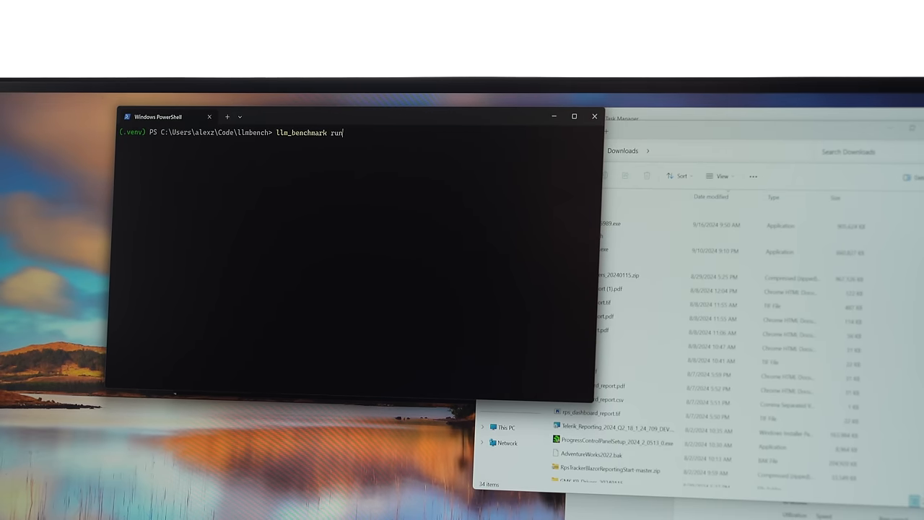